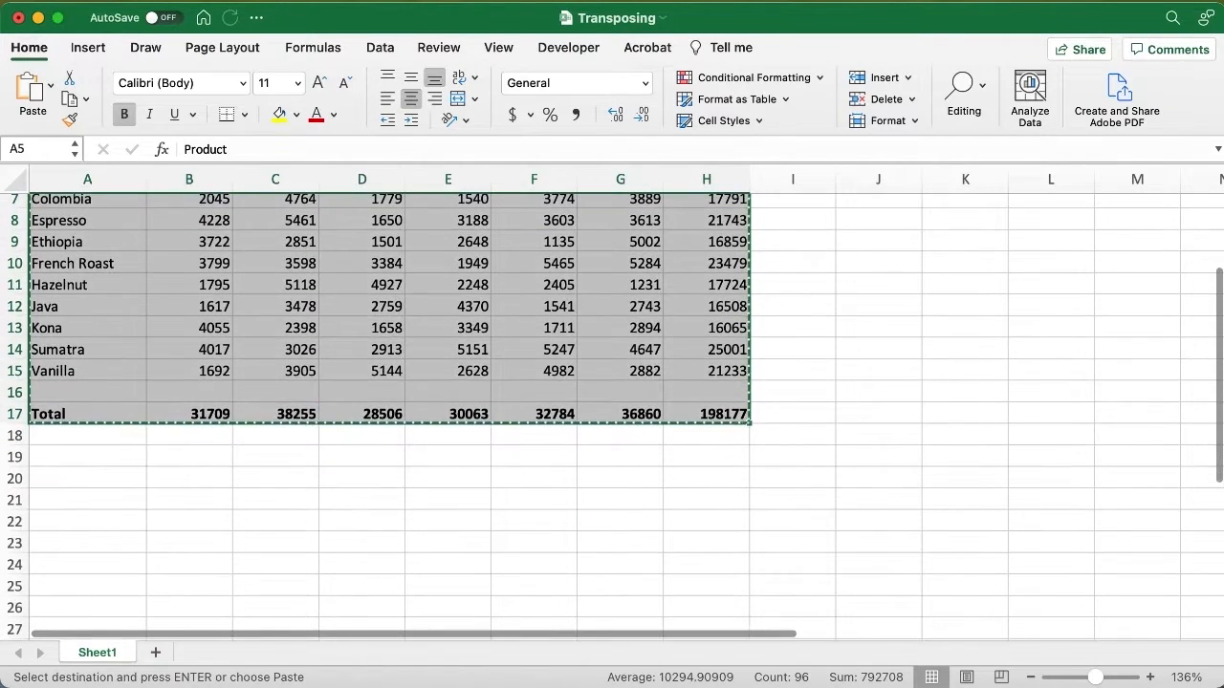
Scroll back up and select the cell where the flipped copy will start
{"action": "scroll", "scroll_direction": "up", "scroll_amount": 3}
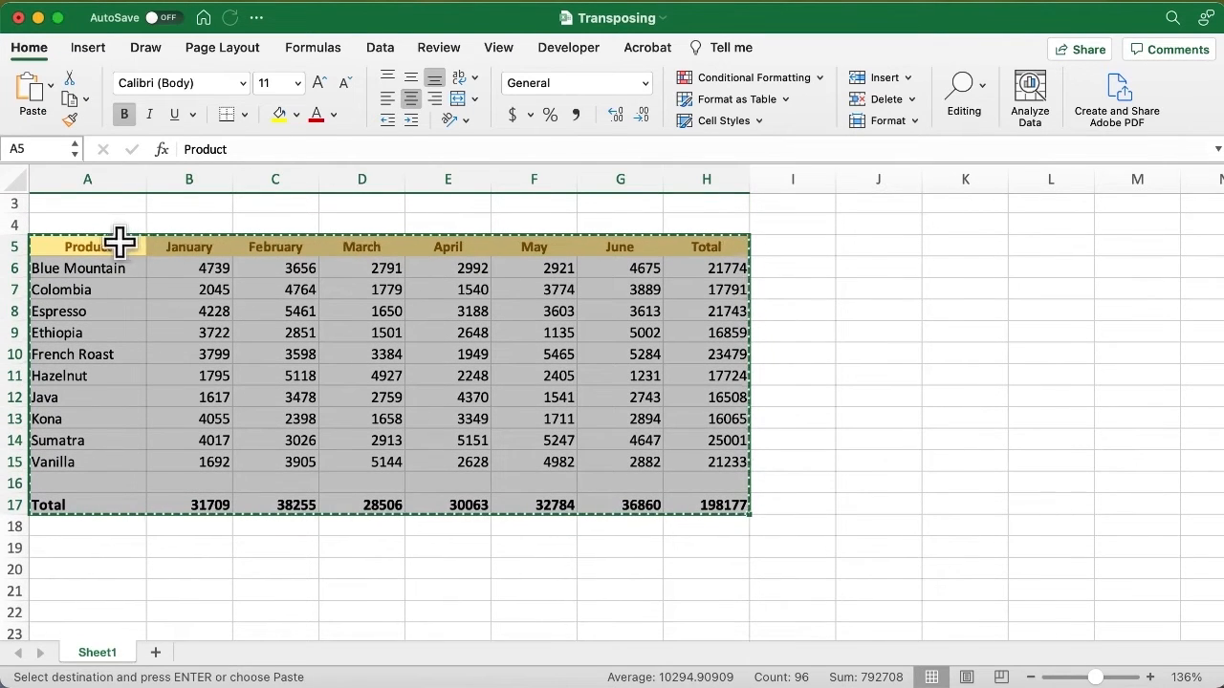
{"action": "left_click", "coordinate": [32, 88]}
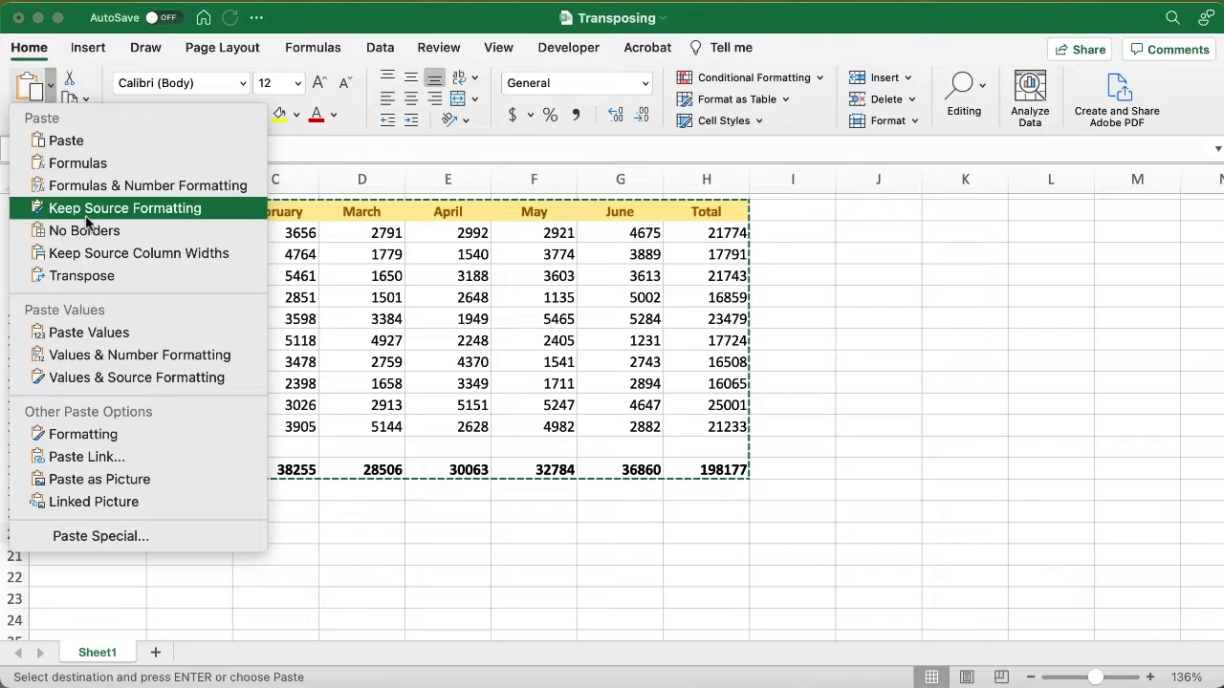
Paste the copied sales table at A20 using the Transpose paste option
{"action": "left_click", "coordinate": [81, 275]}
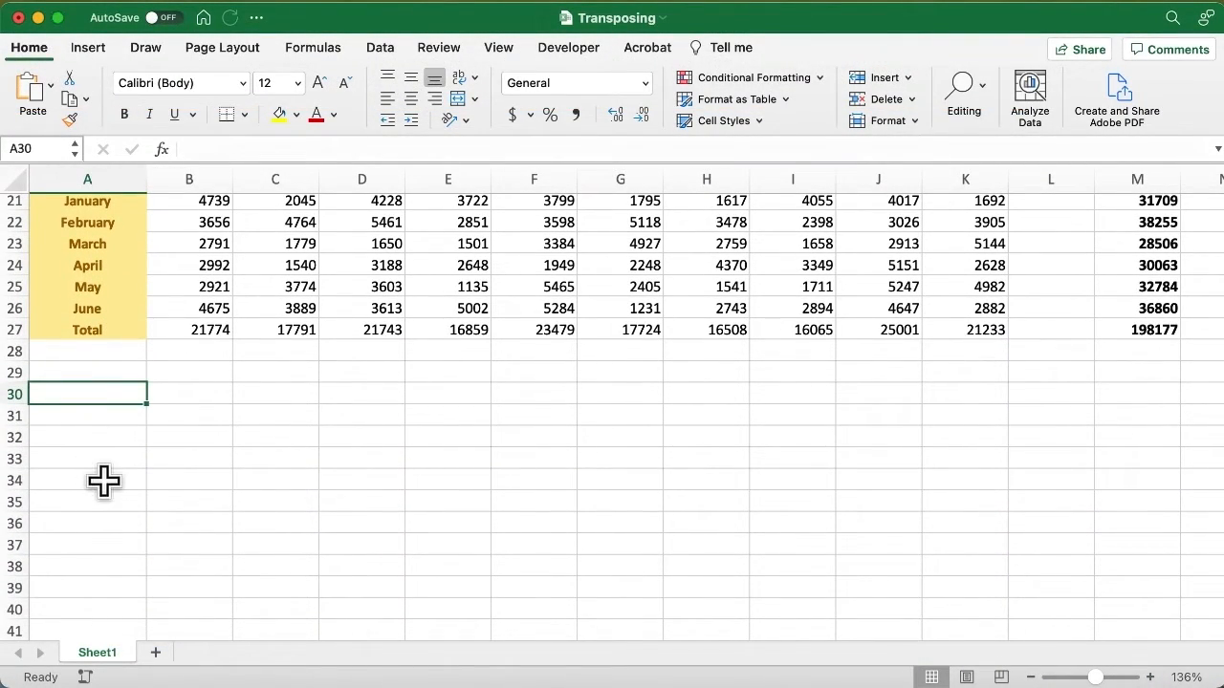
Enter =TRANSPOSE( in A30 with the original sales table range as the array
{"action": "type", "text": "=trans"}
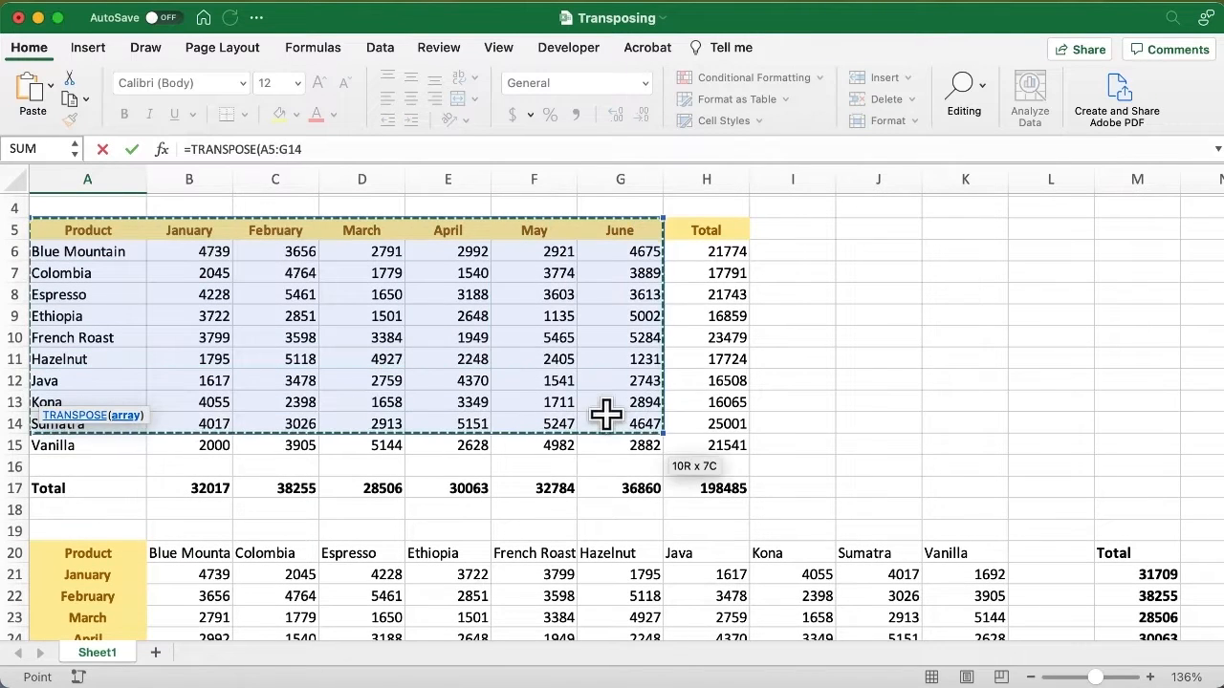
{"action": "left_click_drag", "start_coordinate": [607, 414], "coordinate": [705, 490]}
{"action": "type", "text": "3000"}
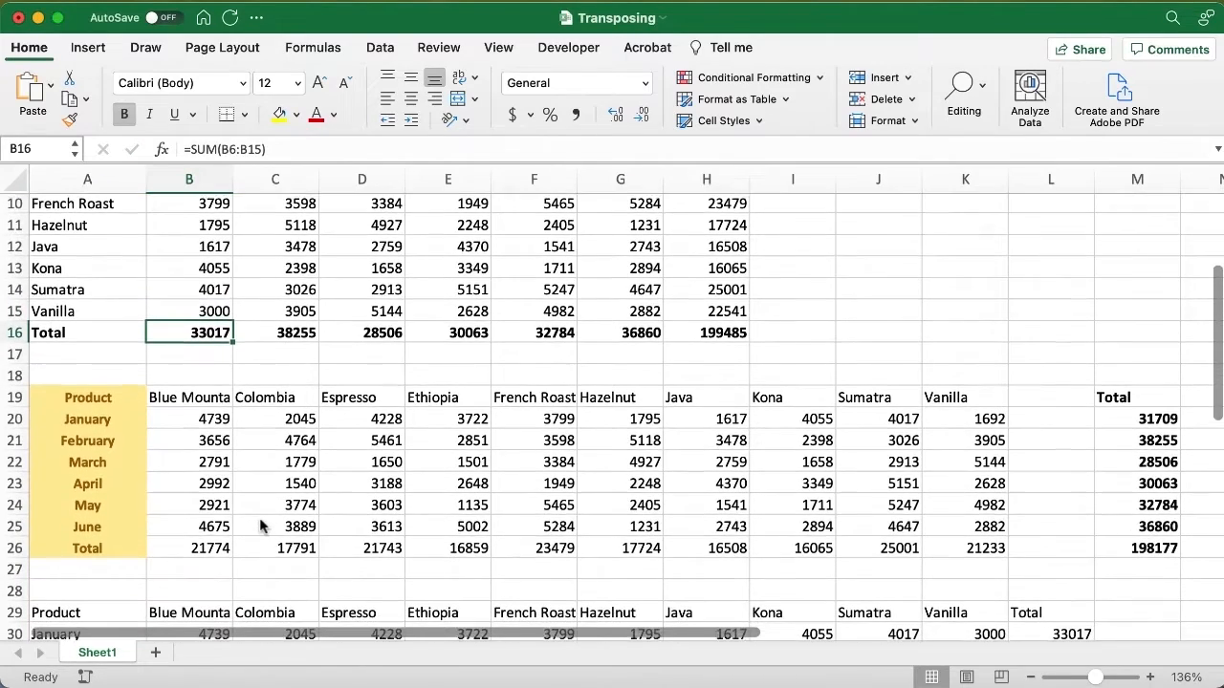
{"action": "left_click", "coordinate": [965, 418]}
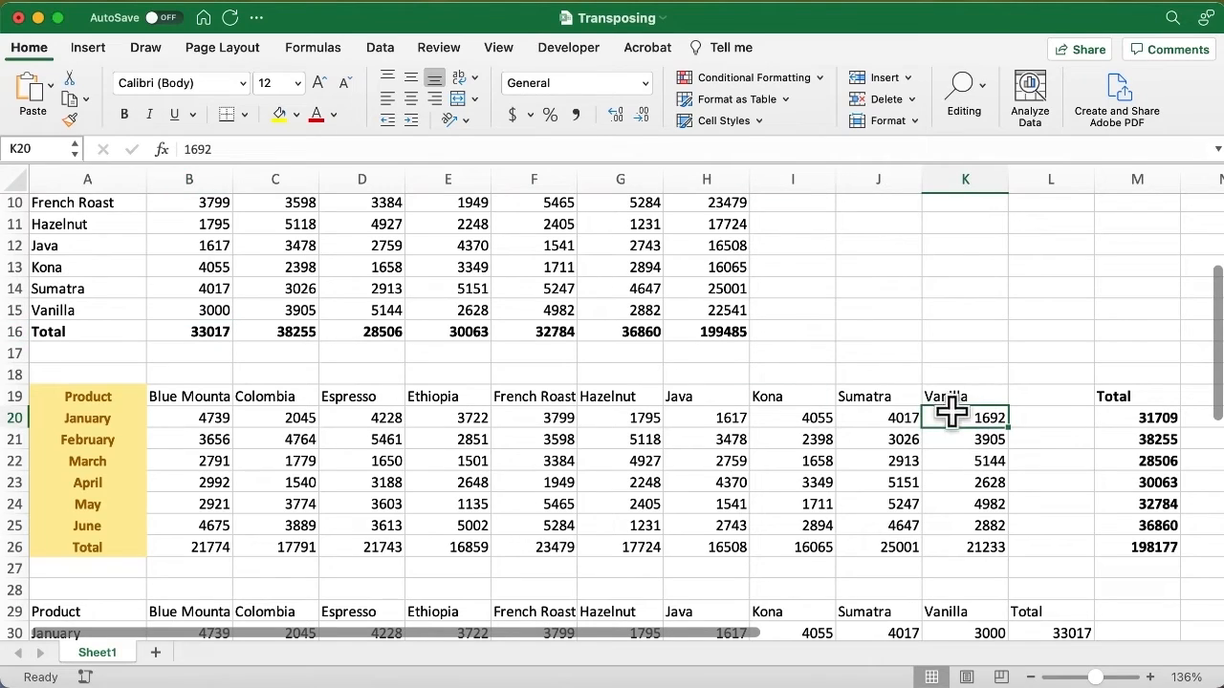